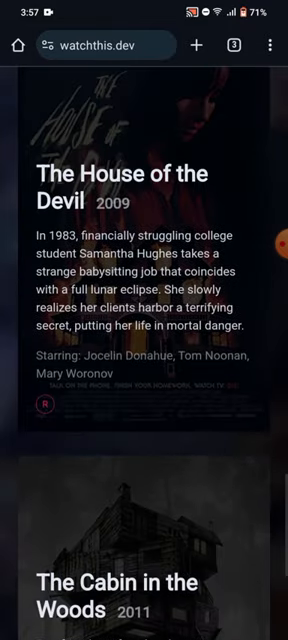
{"action": "scroll", "scroll_direction": "down", "scroll_amount": 3}
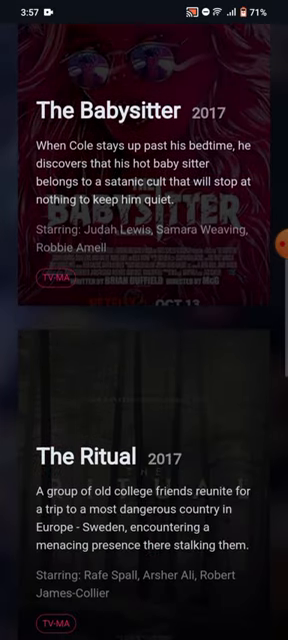
{"action": "scroll", "scroll_direction": "down", "scroll_amount": 3}
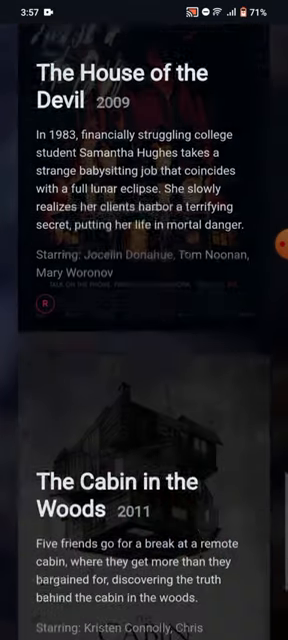